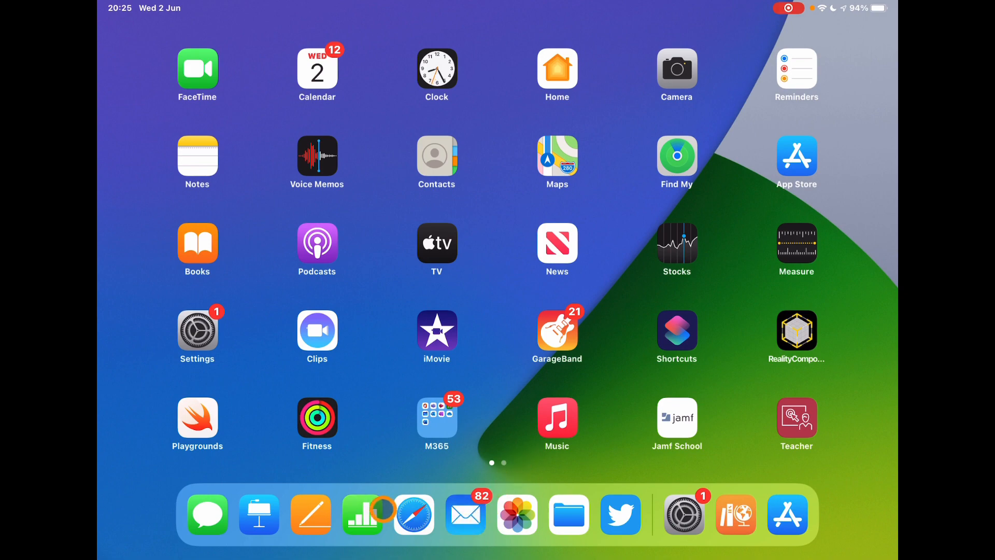
Bring up the What's new? spreadsheet from the Numbers document browser
{"action": "left_click", "coordinate": [363, 514]}
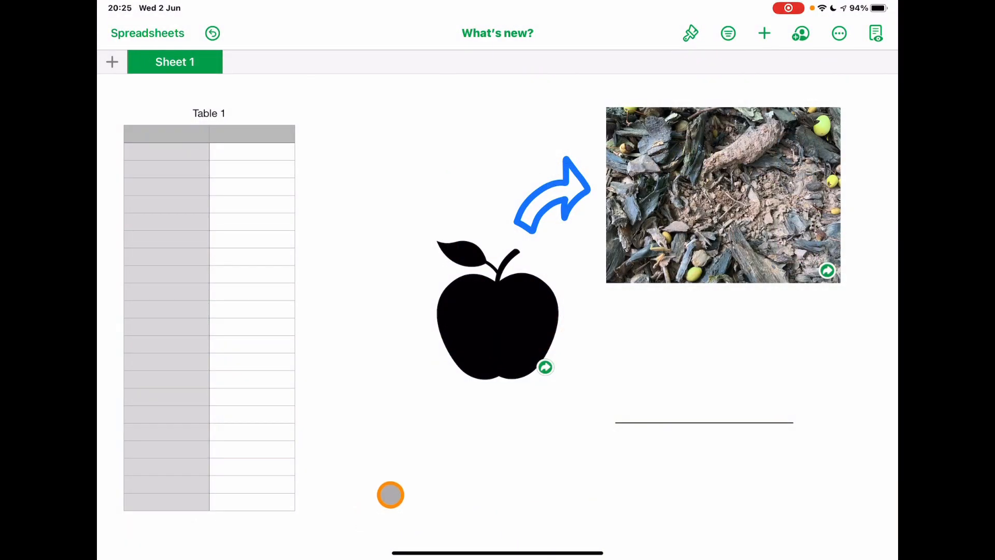
{"action": "mouse_move", "coordinate": [432, 182]}
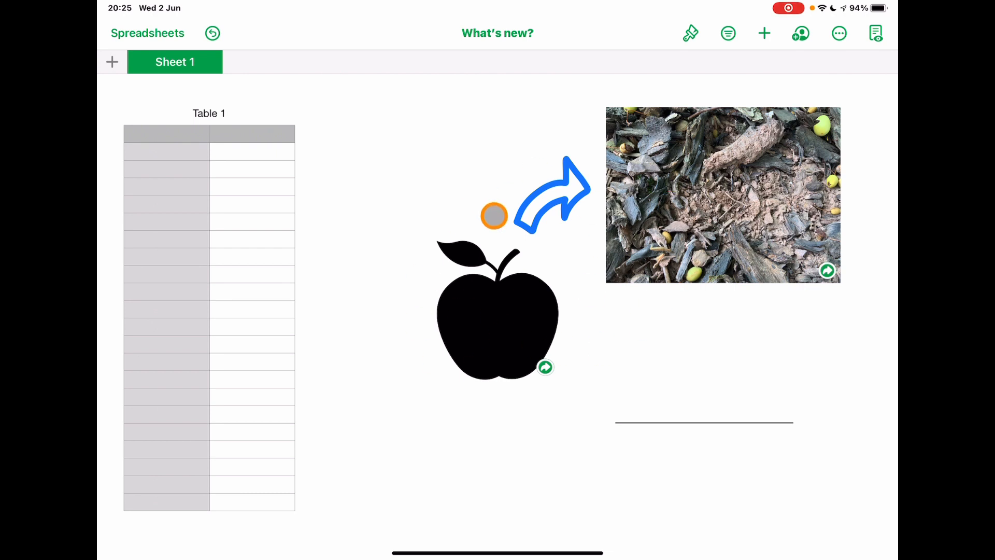
{"action": "left_click", "coordinate": [494, 216]}
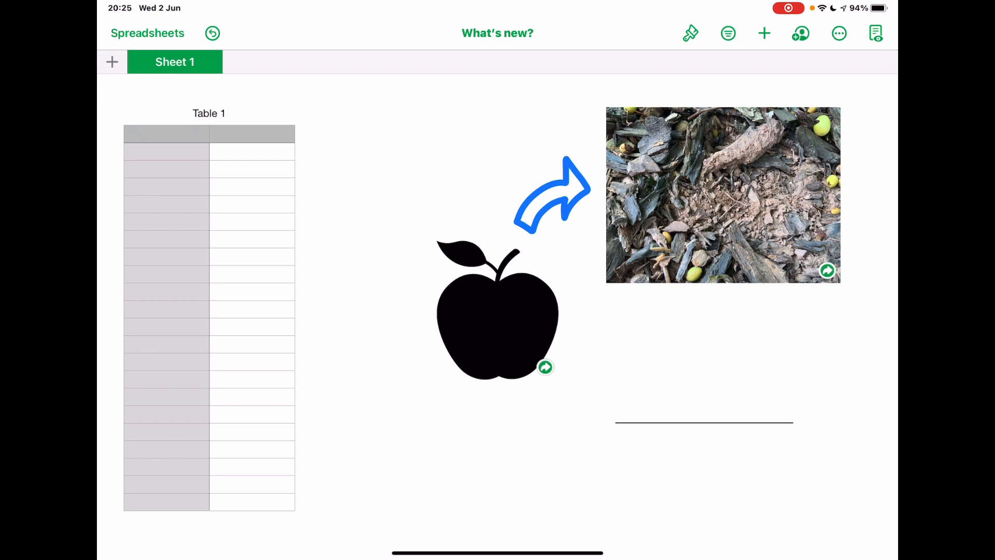
{"action": "left_click", "coordinate": [250, 151]}
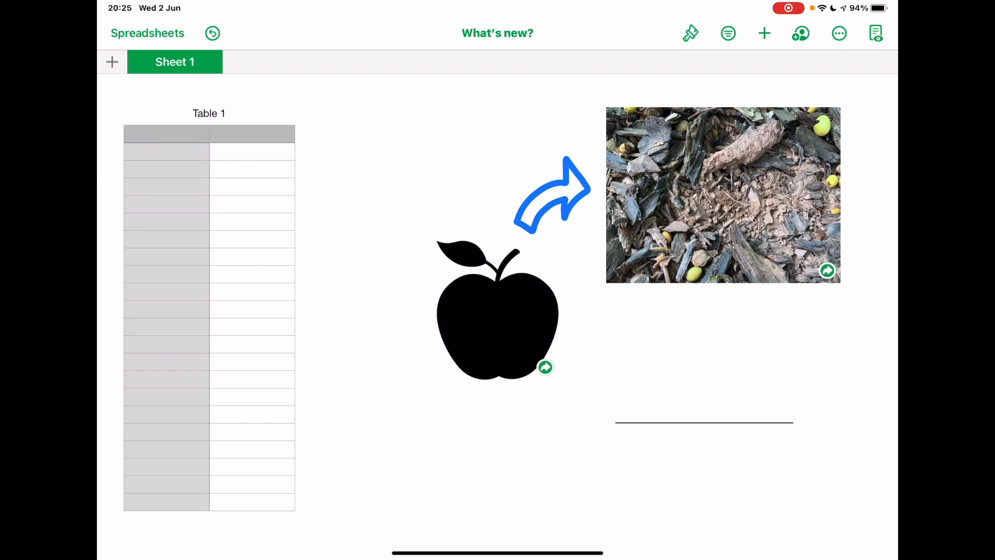
{"action": "left_click", "coordinate": [484, 237]}
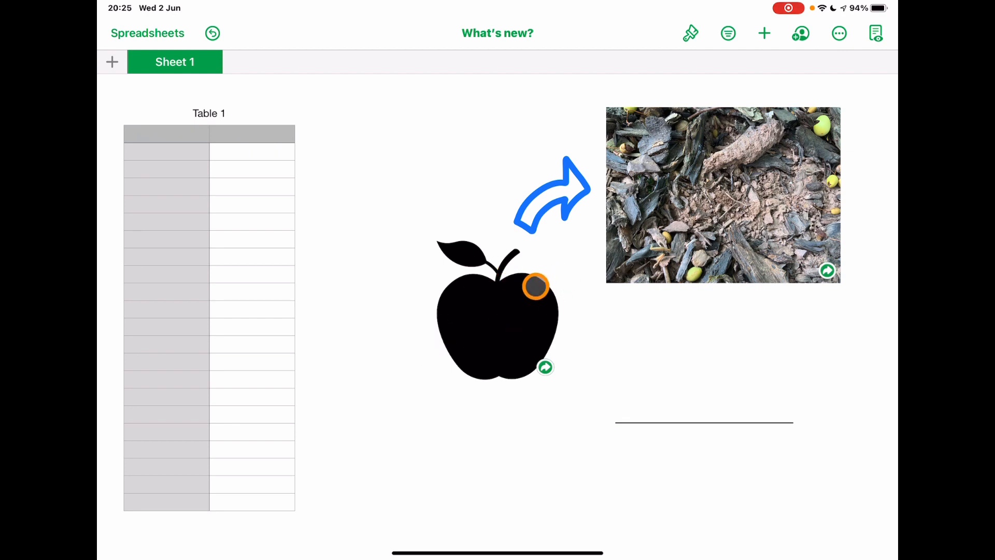
Review the black apple drawing's link settings, with Web page as its destination
{"action": "left_click", "coordinate": [496, 312]}
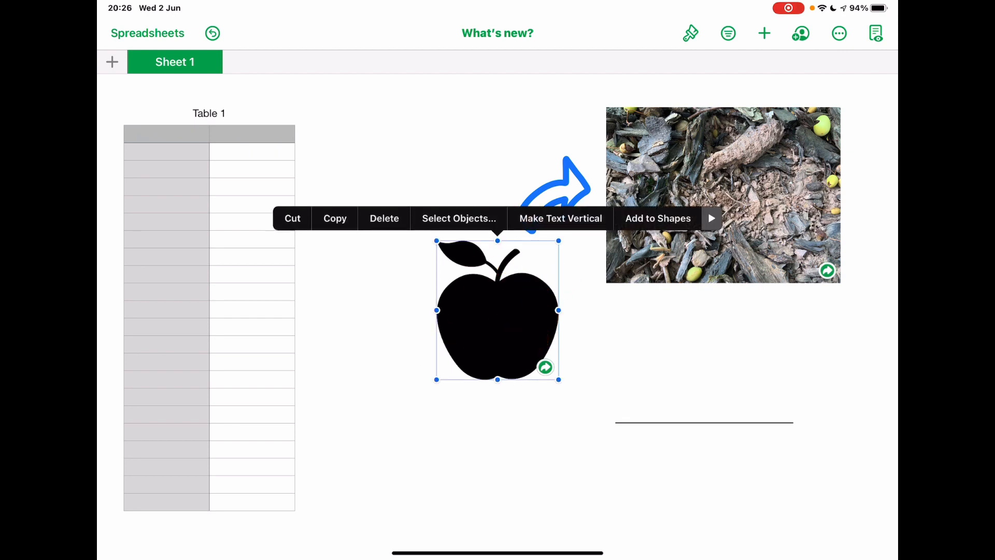
{"action": "left_click", "coordinate": [711, 219]}
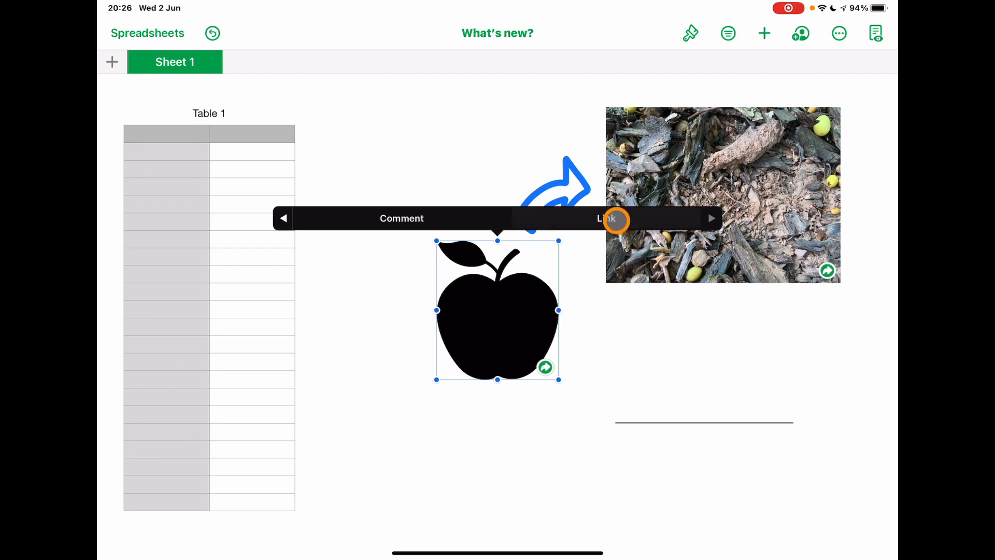
{"action": "left_click", "coordinate": [607, 219]}
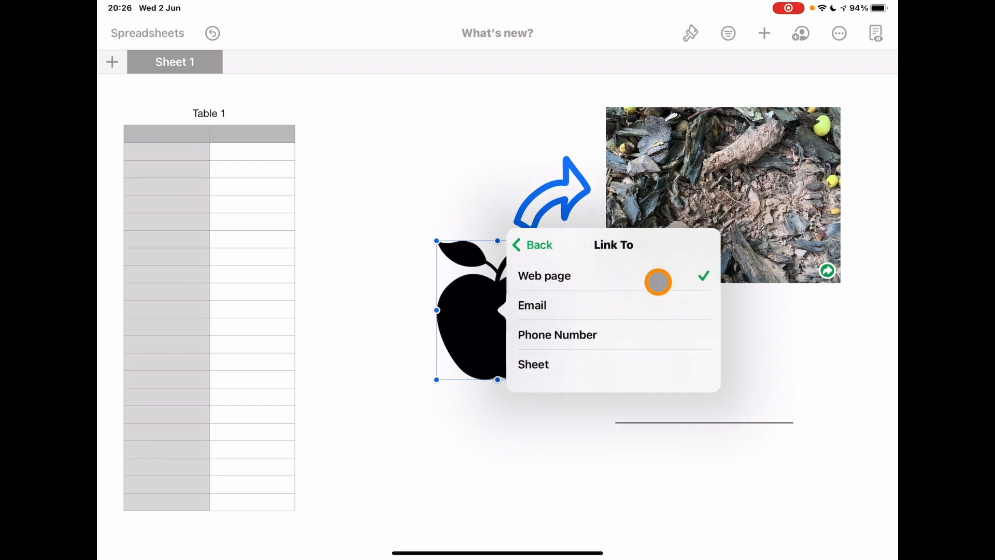
{"action": "mouse_move", "coordinate": [615, 325]}
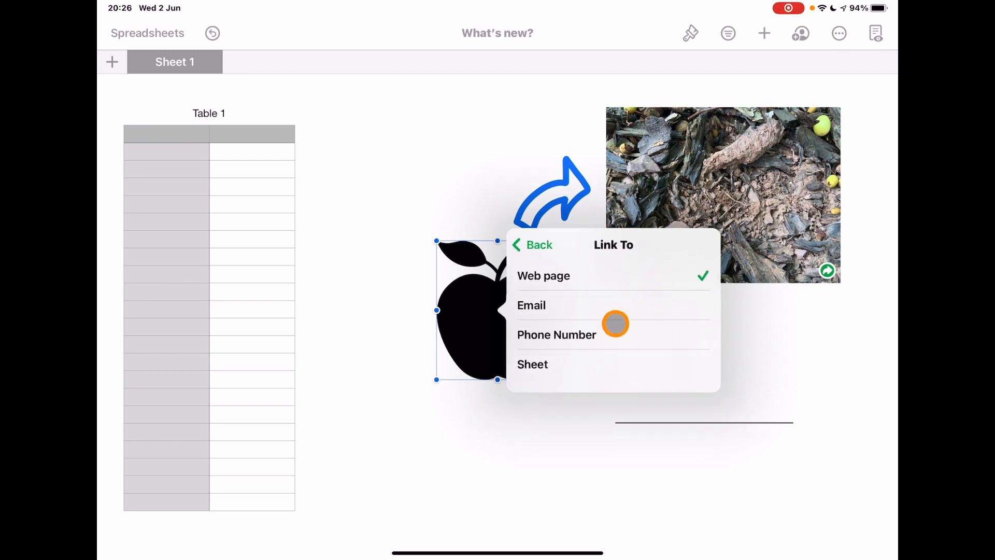
{"action": "mouse_move", "coordinate": [237, 83]}
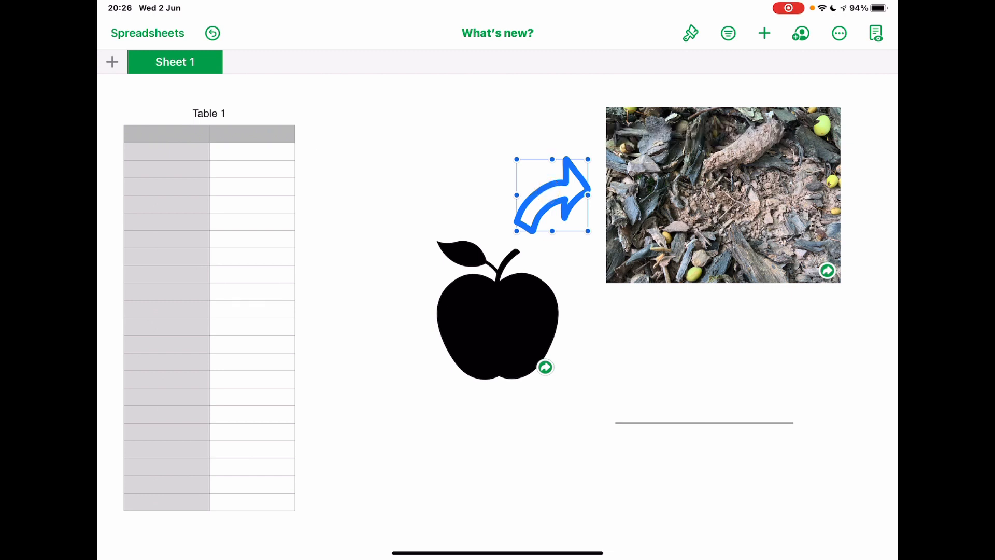
{"action": "left_click", "coordinate": [552, 194]}
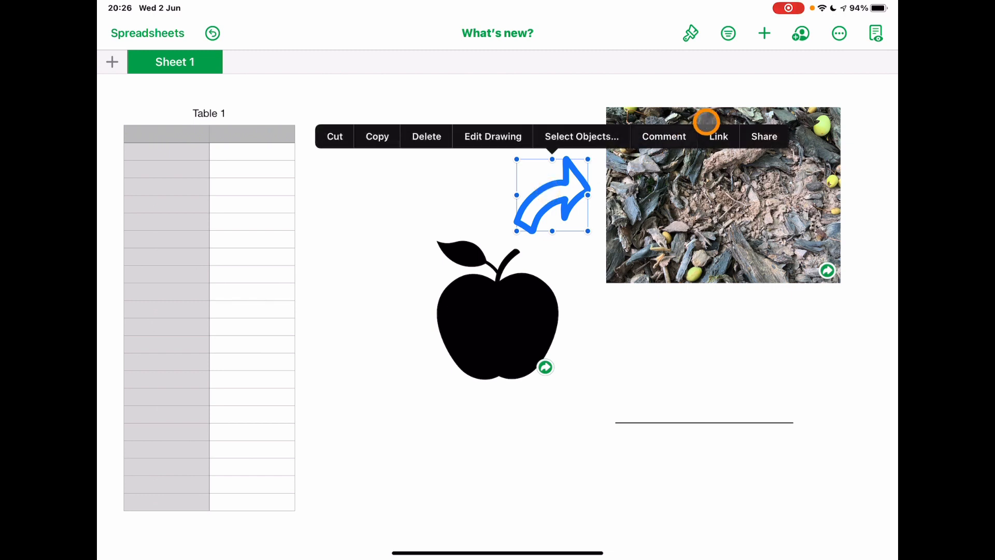
{"action": "left_click", "coordinate": [723, 209]}
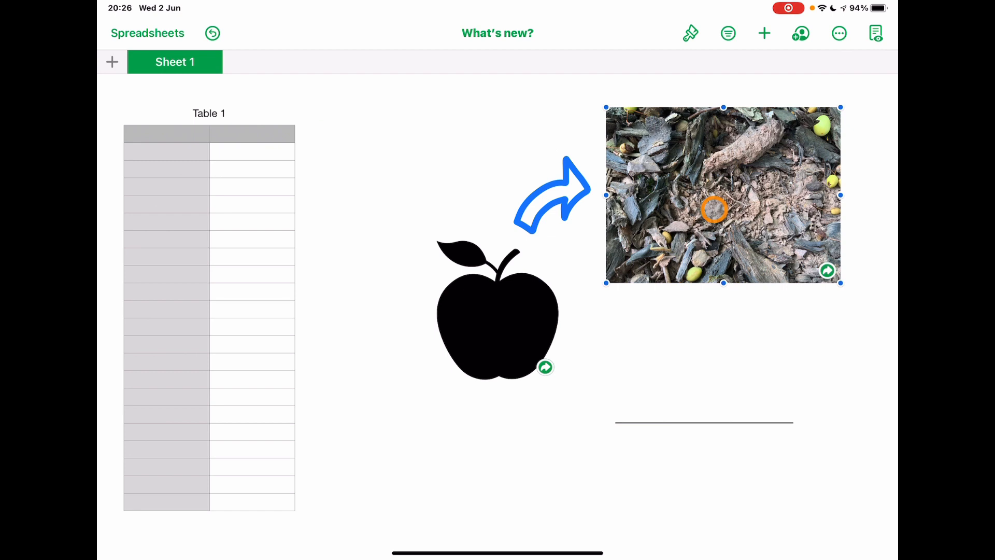
{"action": "left_click", "coordinate": [715, 210]}
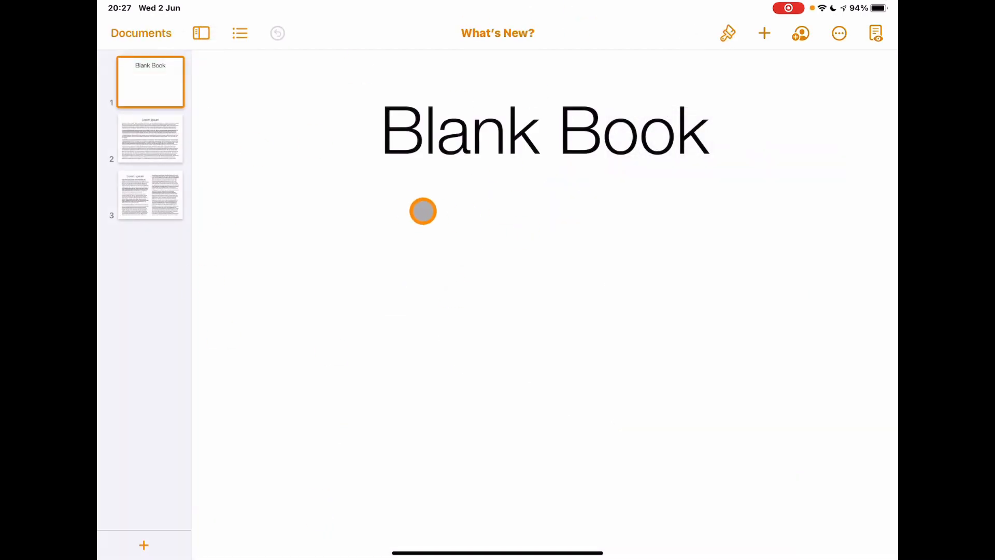
Insert a blue tree shape from the Nature category below the Blank Book title
{"action": "left_click", "coordinate": [763, 33]}
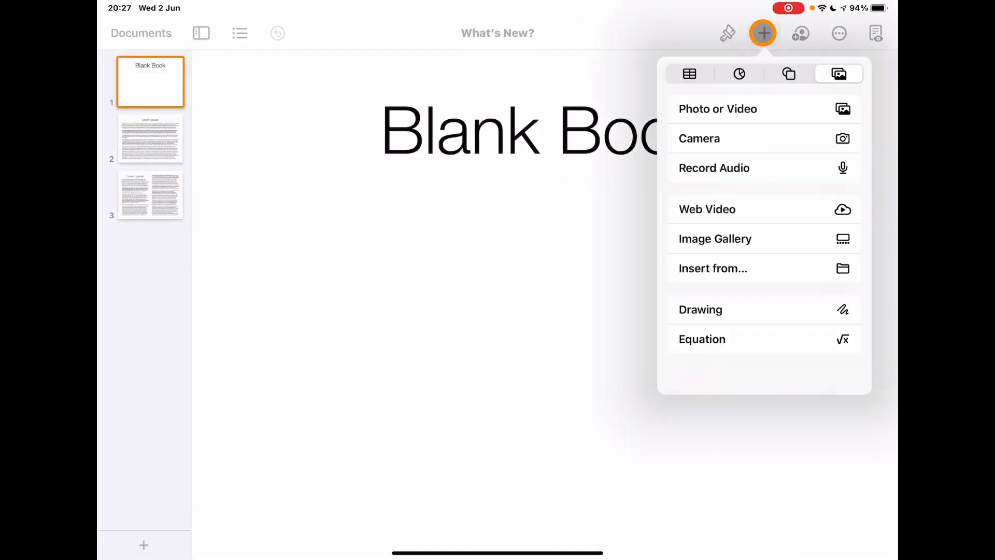
{"action": "left_click", "coordinate": [788, 74]}
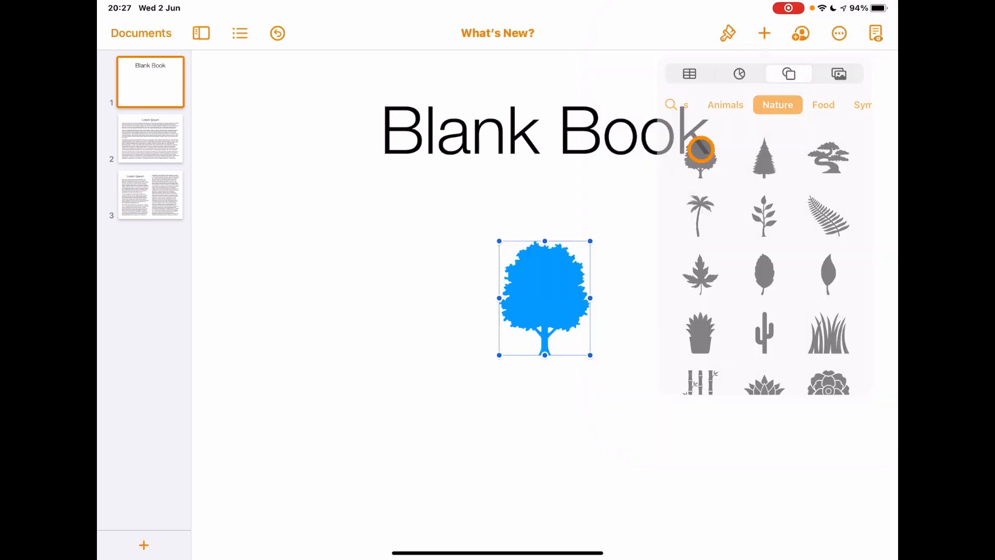
{"action": "left_click", "coordinate": [544, 299]}
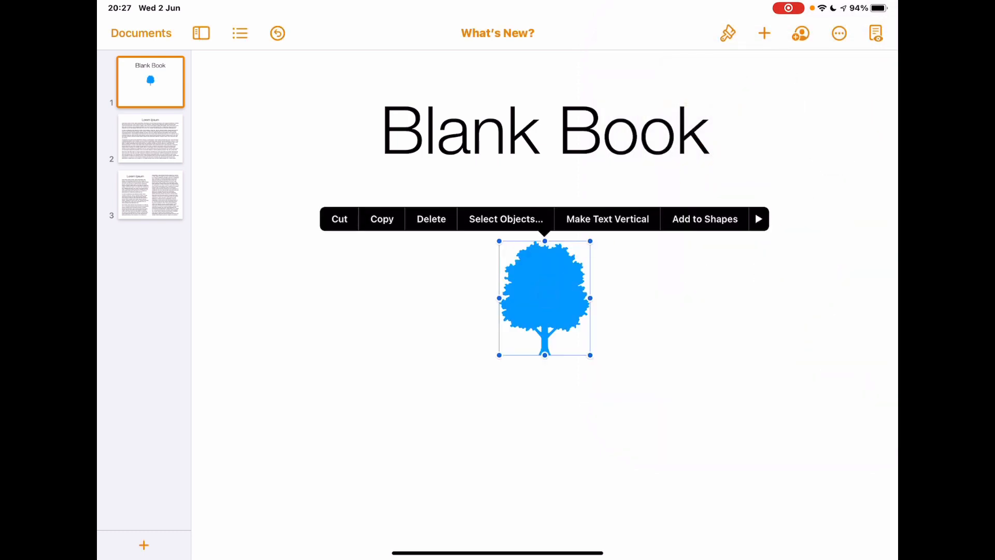
Give the tree shape a link whose destination is a web page
{"action": "left_click", "coordinate": [759, 218]}
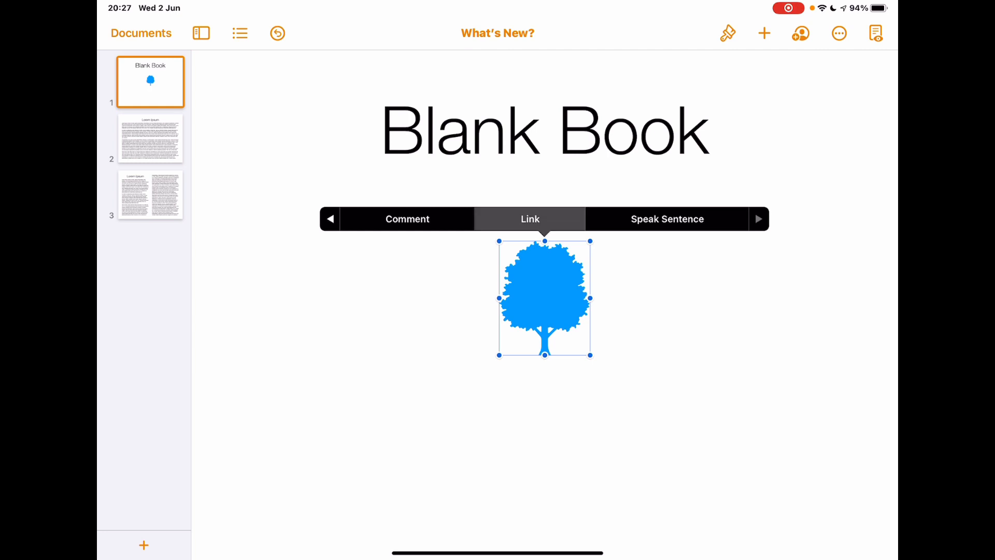
{"action": "left_click", "coordinate": [529, 219]}
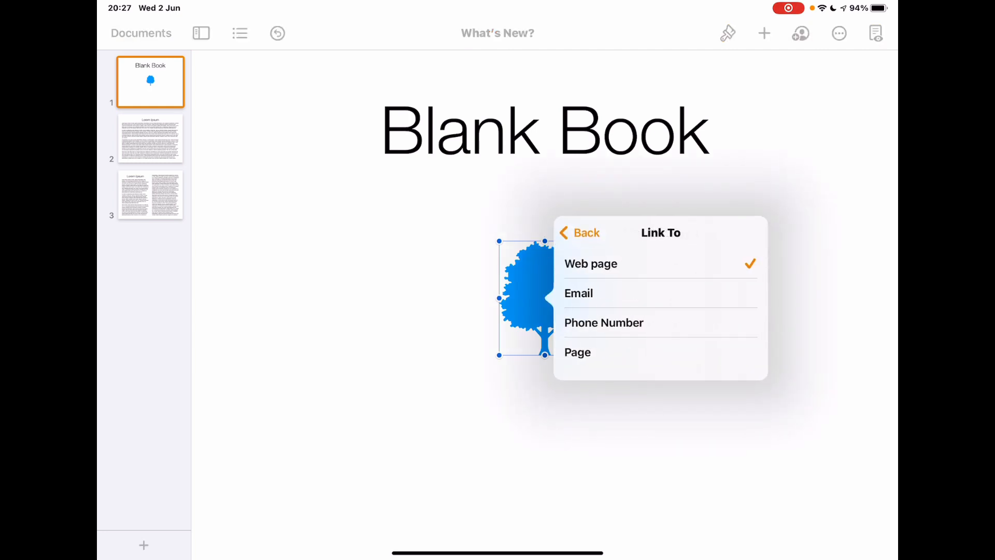
{"action": "left_click", "coordinate": [578, 352]}
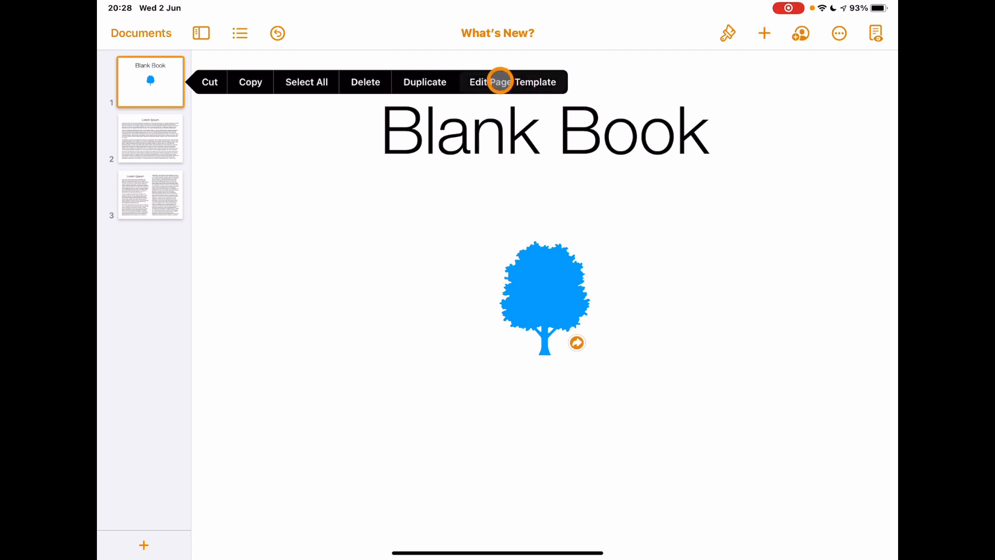
Leave the Pages page templates and switch to the What's New? presentation in Keynote
{"action": "left_click", "coordinate": [478, 82]}
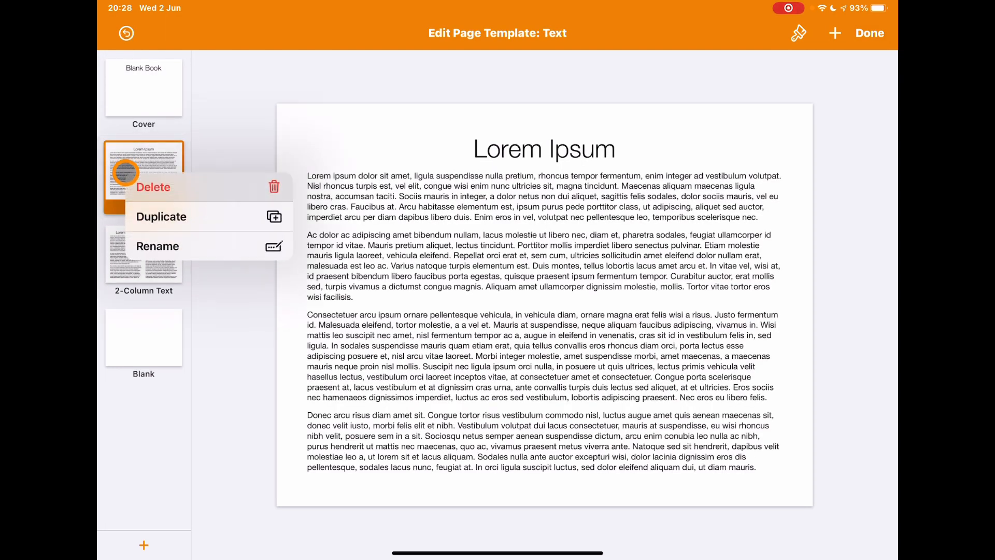
{"action": "left_click", "coordinate": [143, 87]}
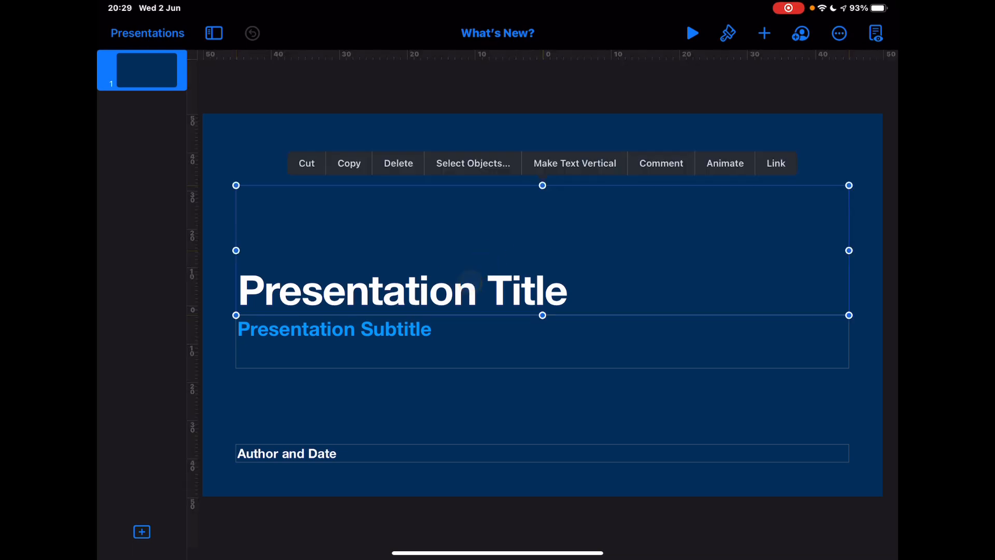
Link the title box to the next slide and add a small dark media object near the slide top
{"action": "left_click", "coordinate": [776, 163]}
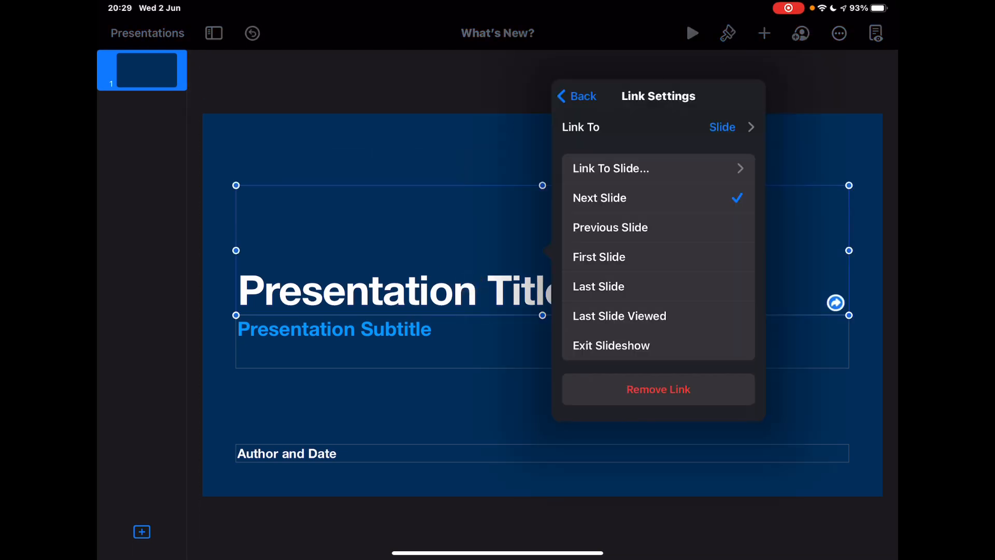
{"action": "left_click", "coordinate": [764, 33]}
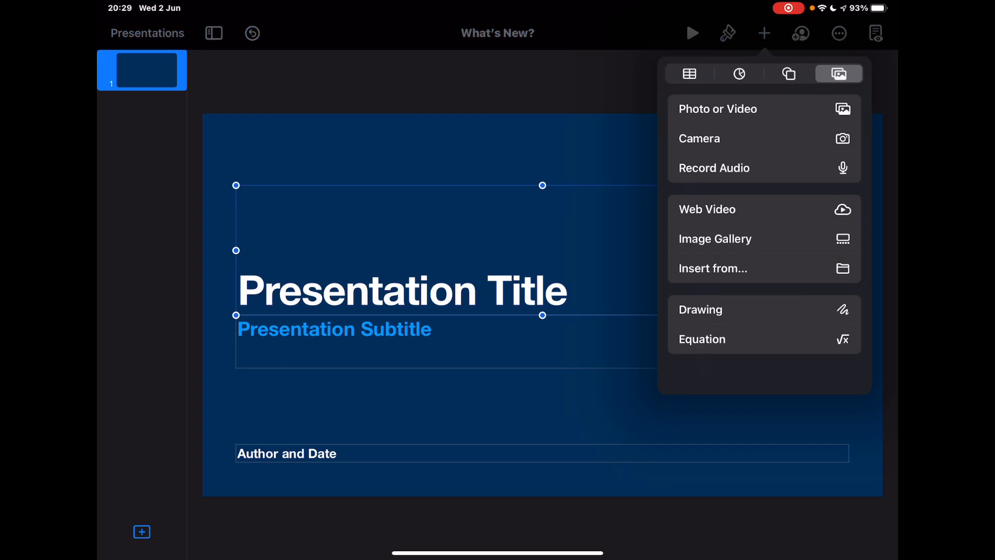
{"action": "left_click", "coordinate": [788, 74]}
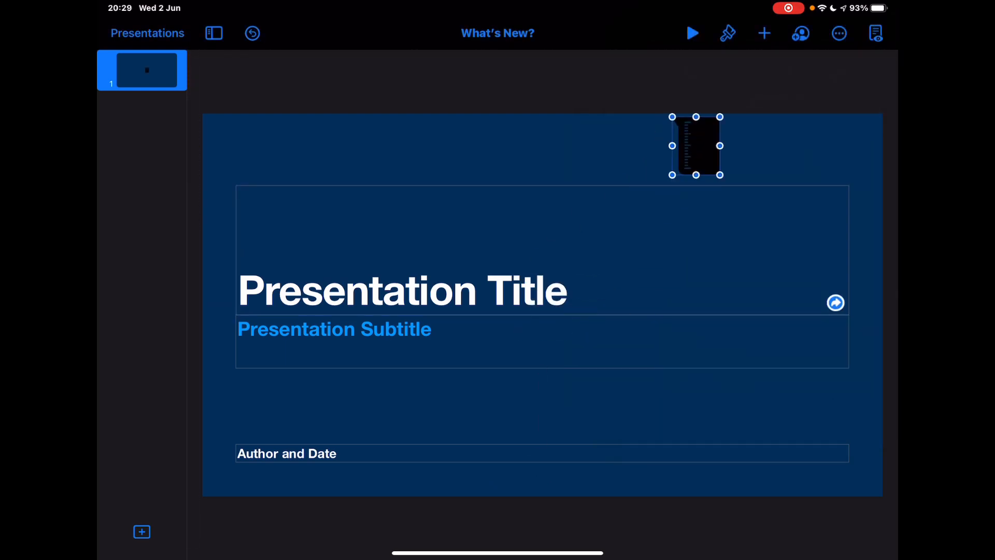
Link the new object to the next slide, reviewing the available Link To destinations
{"action": "left_click", "coordinate": [706, 162]}
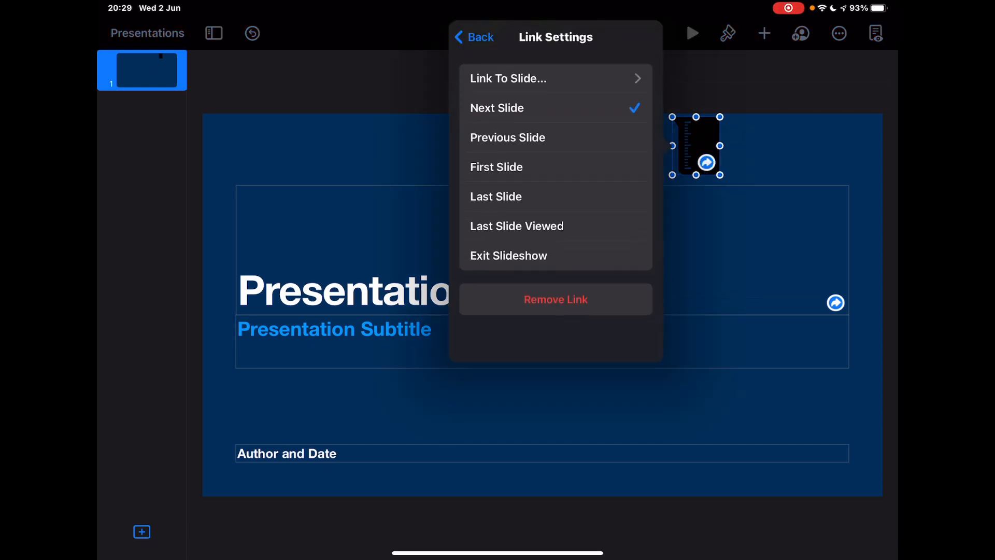
{"action": "left_click", "coordinate": [508, 77]}
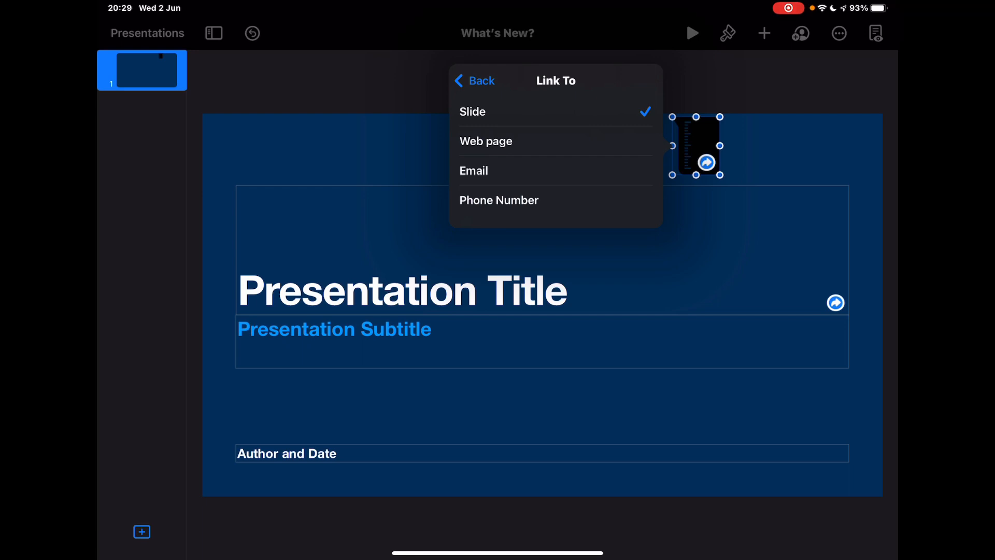
{"action": "left_click", "coordinate": [473, 111]}
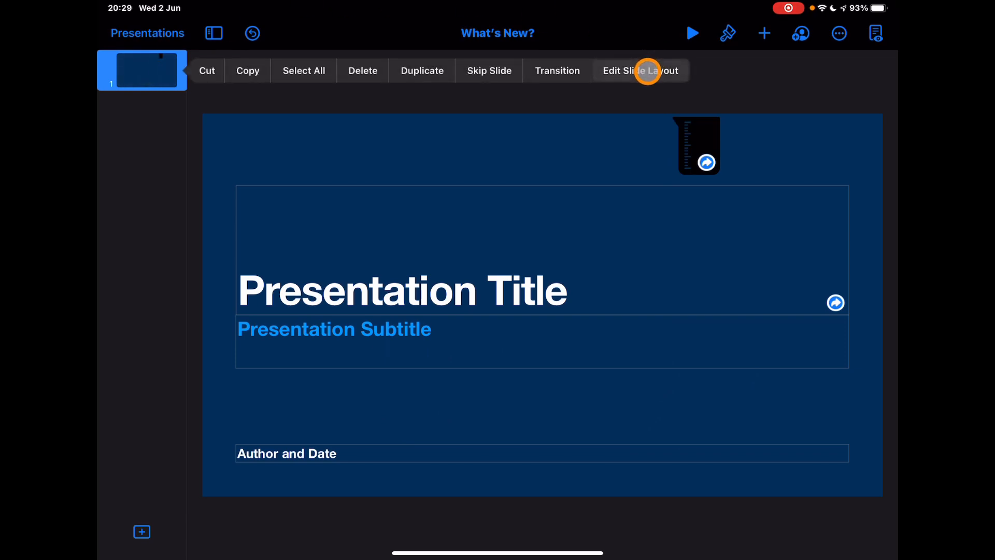
Inspect the title slide's layout in Edit Slide Layout and leave the editor
{"action": "left_click", "coordinate": [641, 71]}
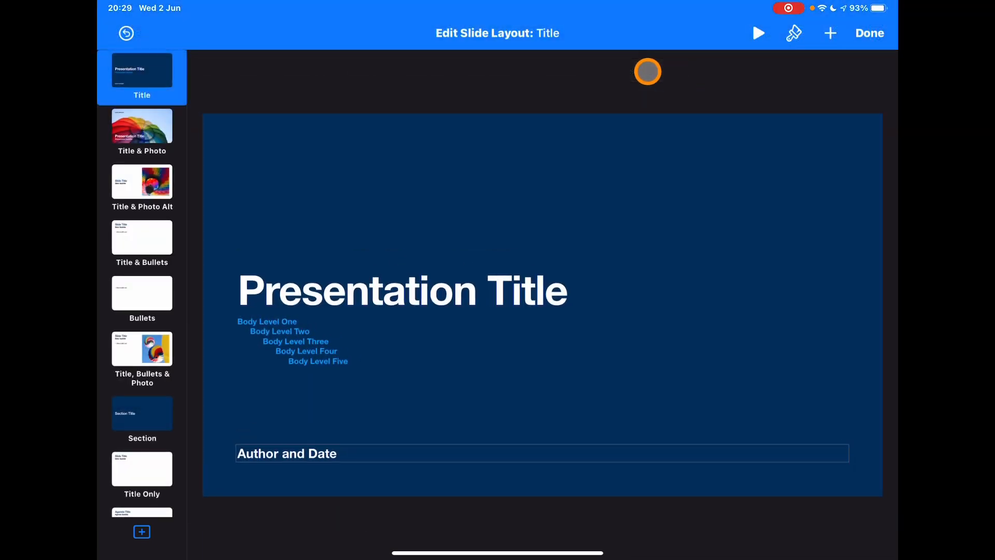
{"action": "scroll", "scroll_direction": "down", "scroll_amount": 3}
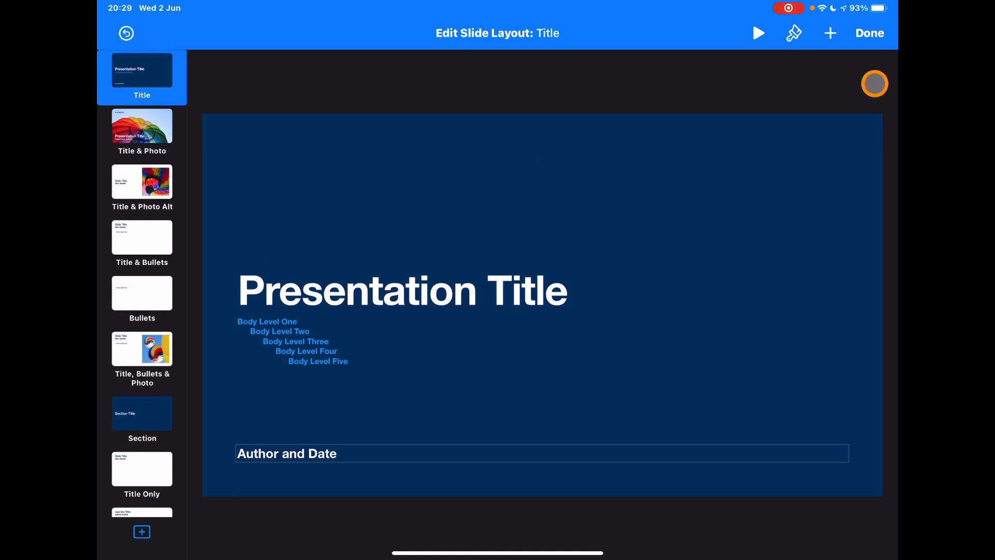
{"action": "left_click", "coordinate": [869, 33]}
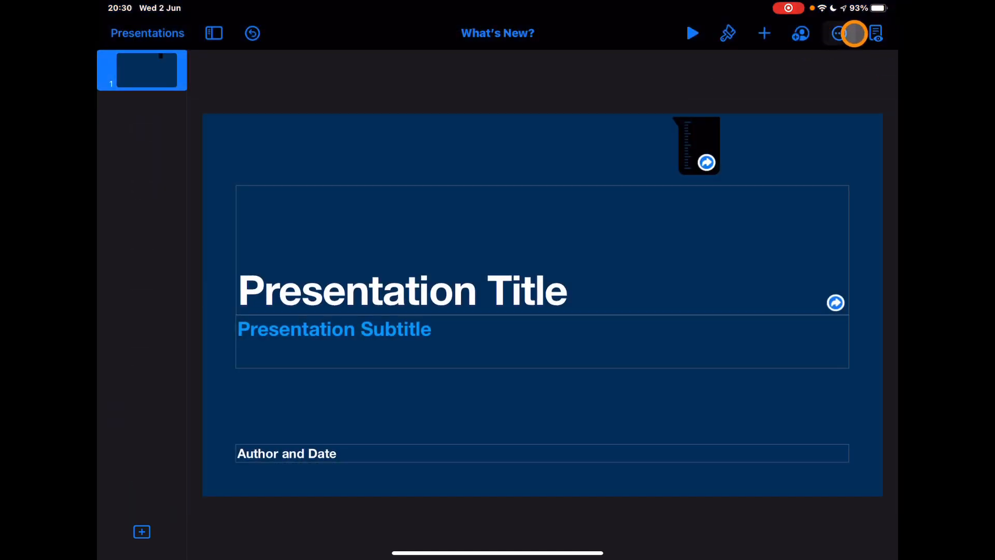
Bring up the Export format list from the More menu, including Keynote Theme
{"action": "left_click", "coordinate": [839, 33]}
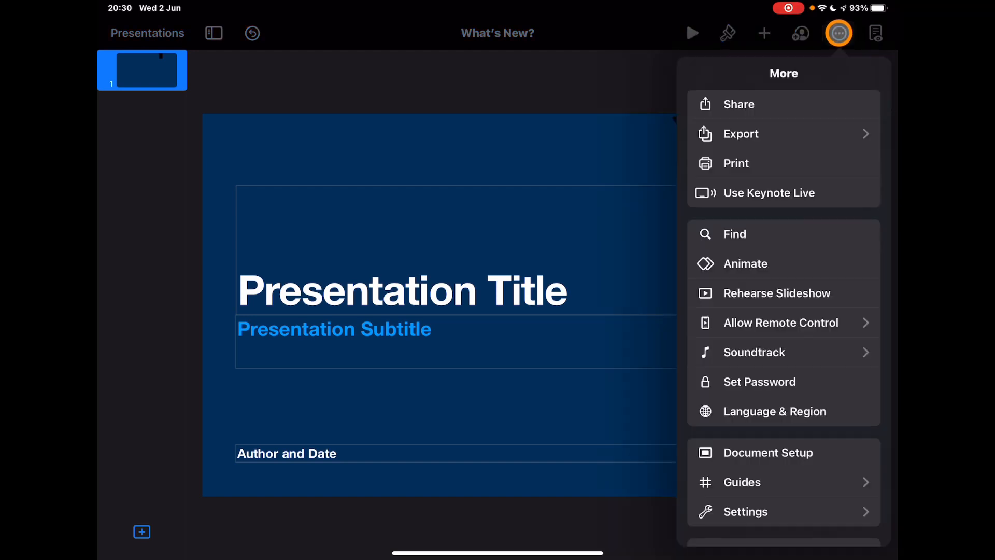
{"action": "left_click", "coordinate": [740, 134]}
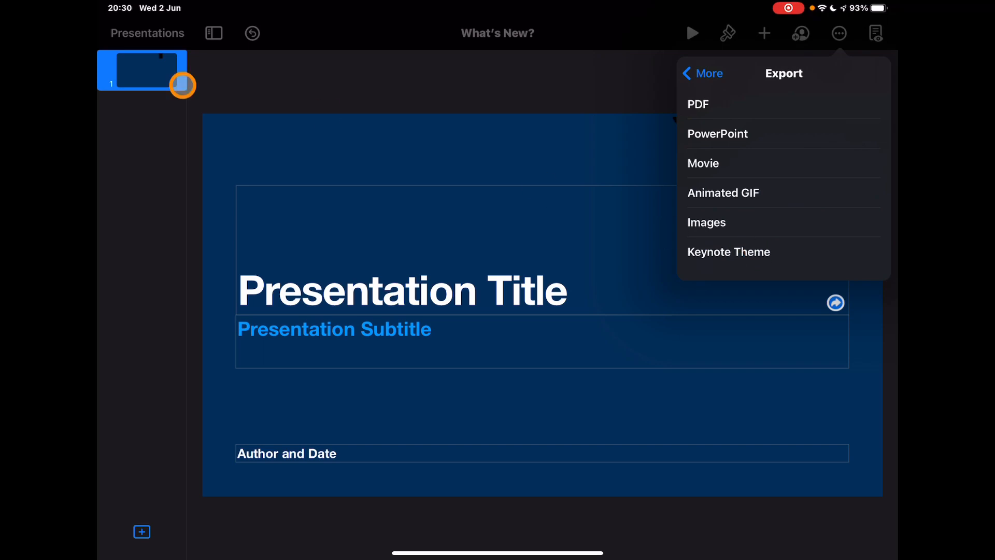
Export the presentation as a Keynote Theme and start a new presentation's theme picker
{"action": "left_click", "coordinate": [146, 33]}
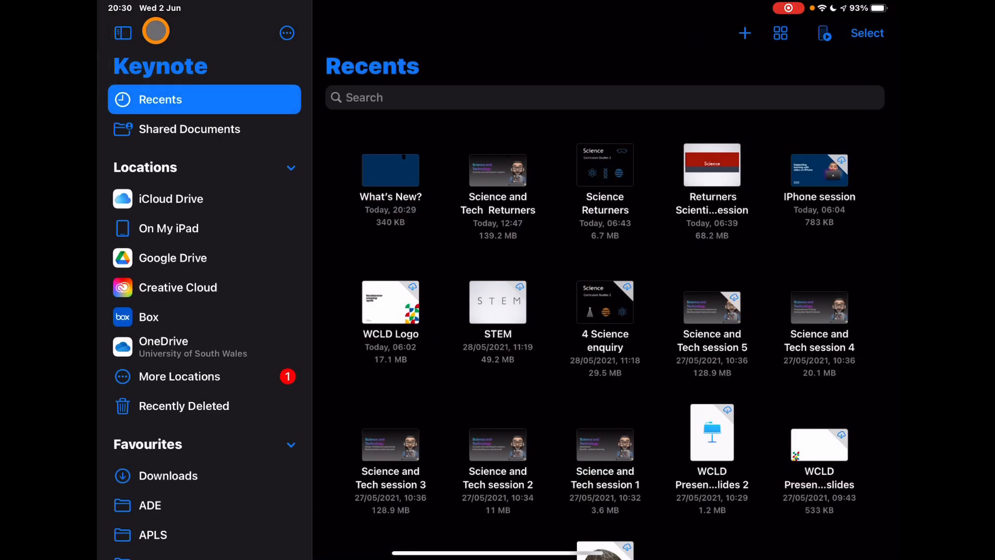
{"action": "left_click", "coordinate": [744, 33]}
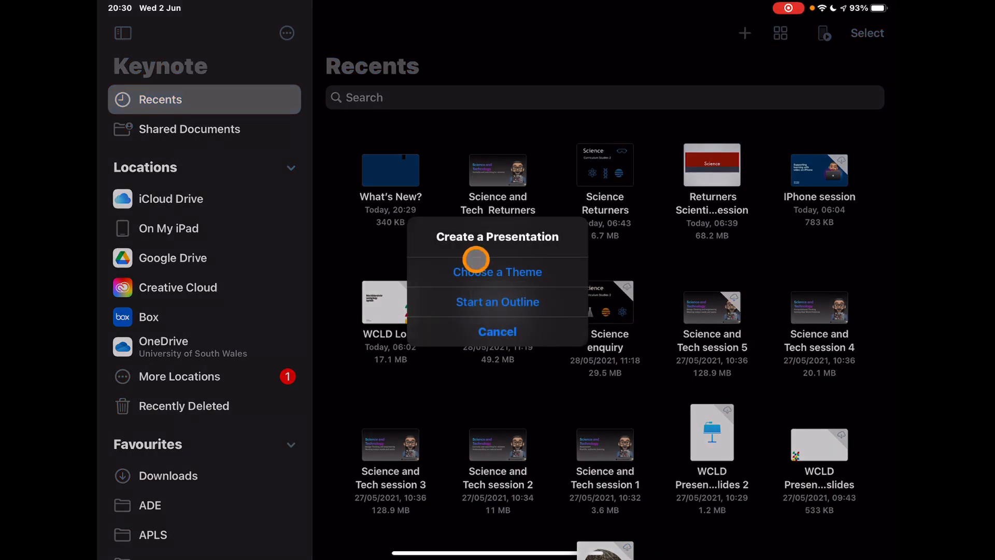
{"action": "left_click", "coordinate": [498, 272]}
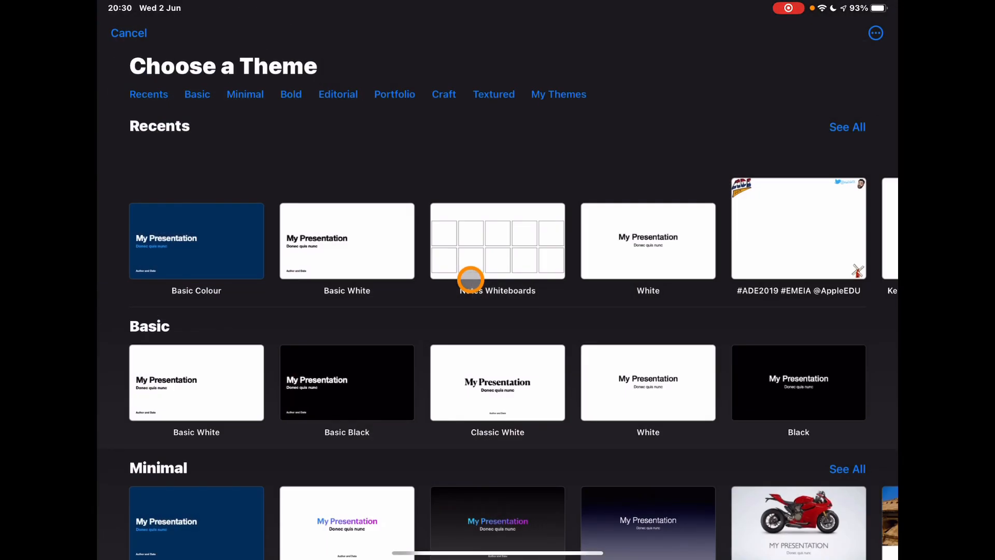
Browse down to the My Themes collection in the theme picker
{"action": "scroll", "scroll_direction": "down", "scroll_amount": 3}
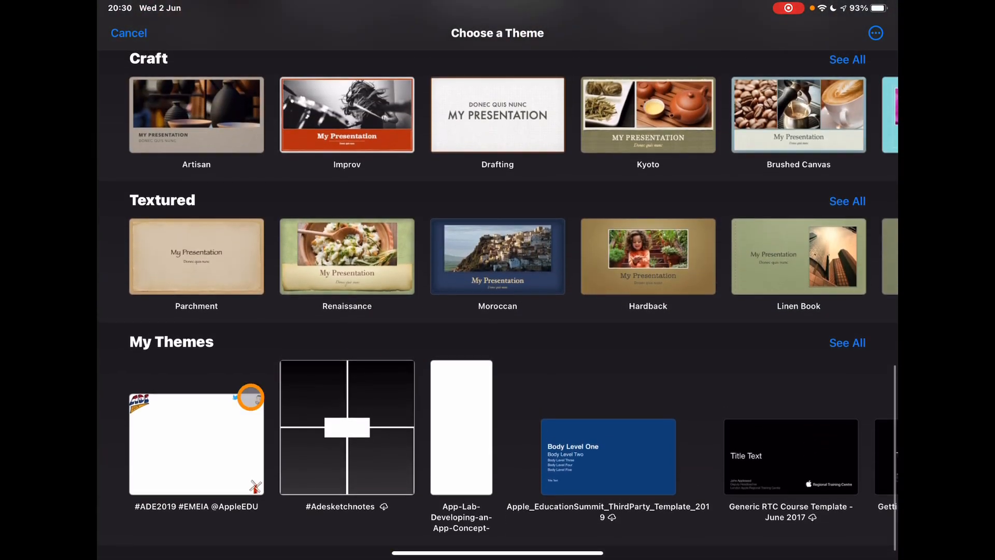
{"action": "scroll", "scroll_direction": "left", "scroll_amount": 3}
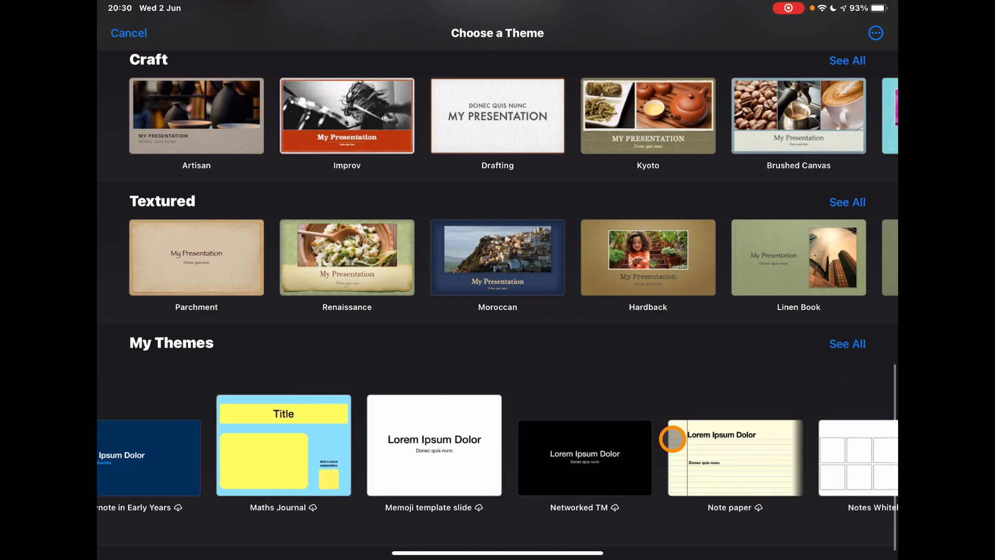
{"action": "scroll", "scroll_direction": "left", "scroll_amount": 3}
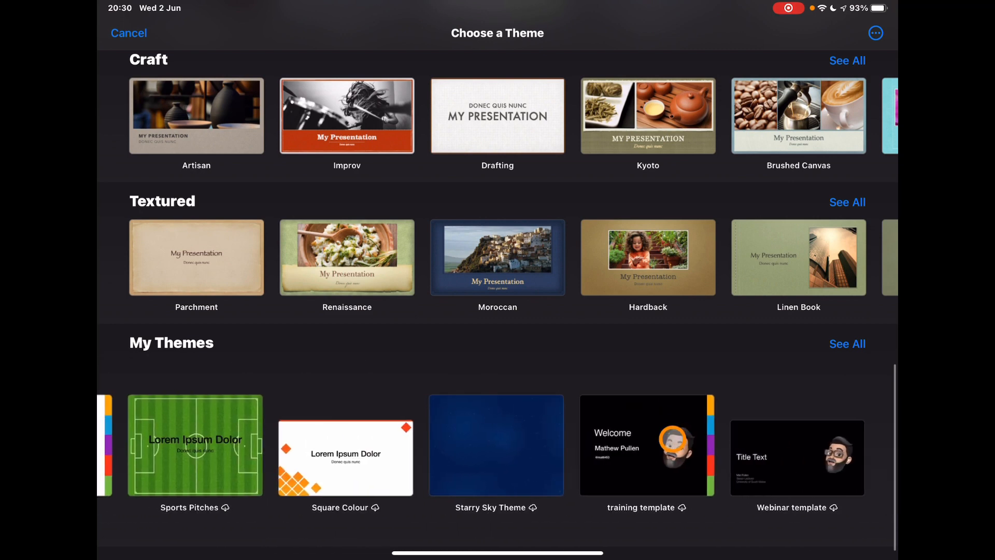